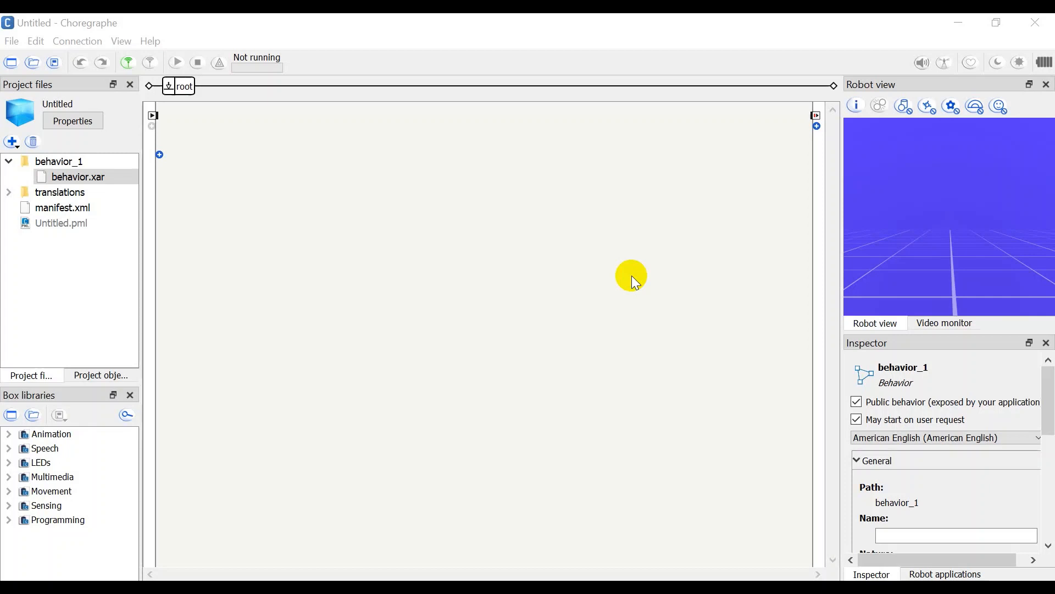
mouse_move(178, 55)
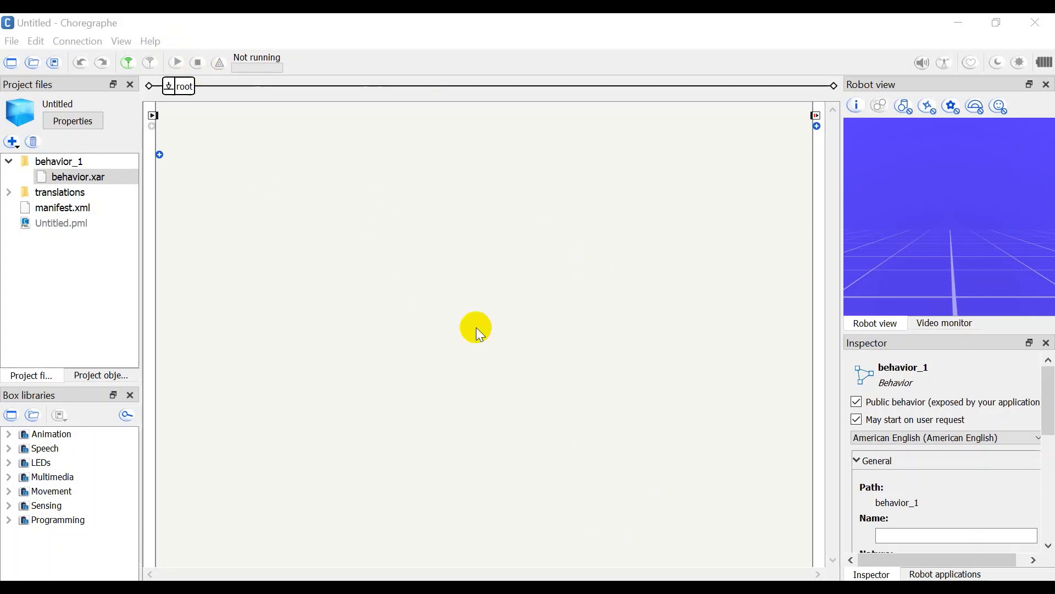
mouse_move(274, 30)
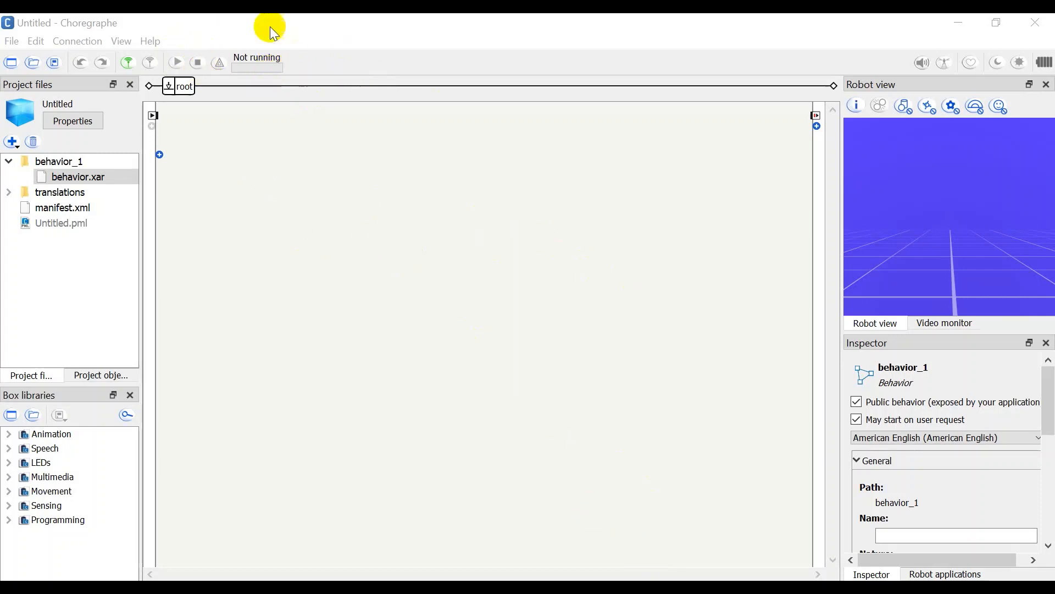
mouse_move(748, 281)
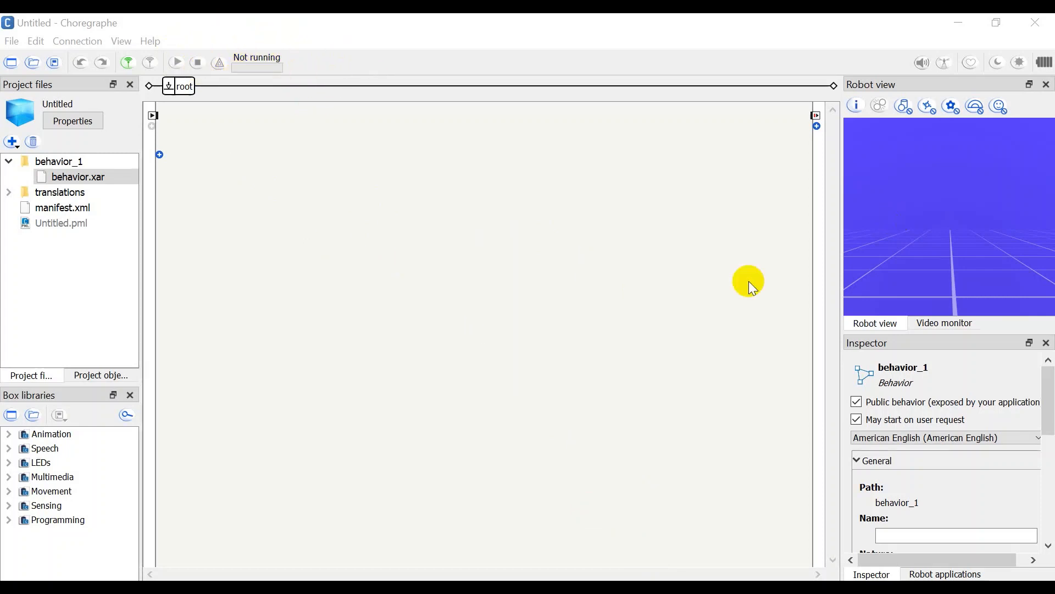
mouse_move(701, 297)
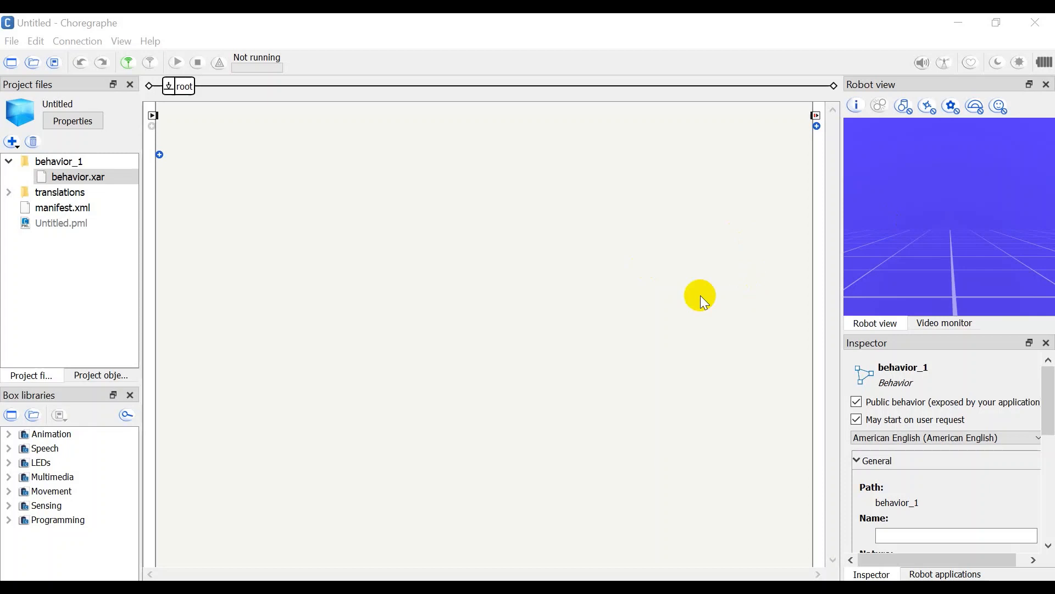
mouse_move(950, 237)
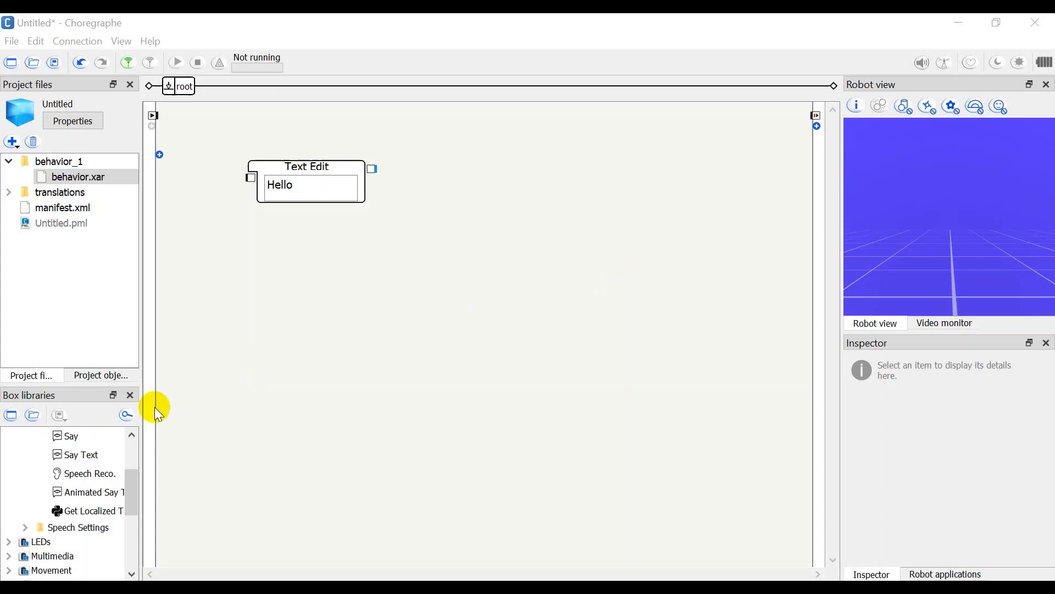
Place an Animated Say Text box from Speech > Creation beside the Hello Text Edit box
click(71, 493)
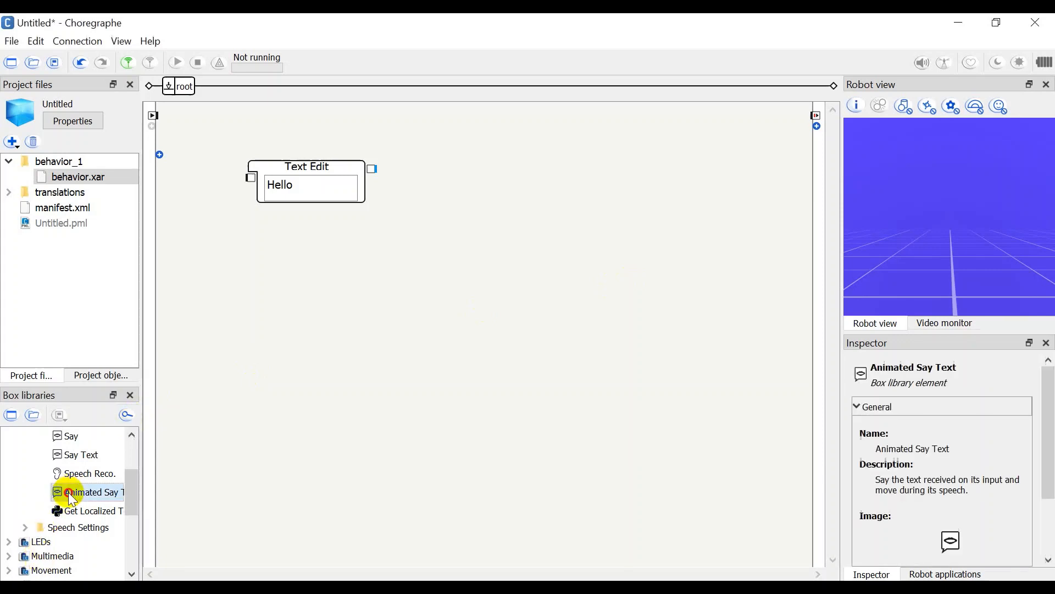
drag(91, 492, 323, 414)
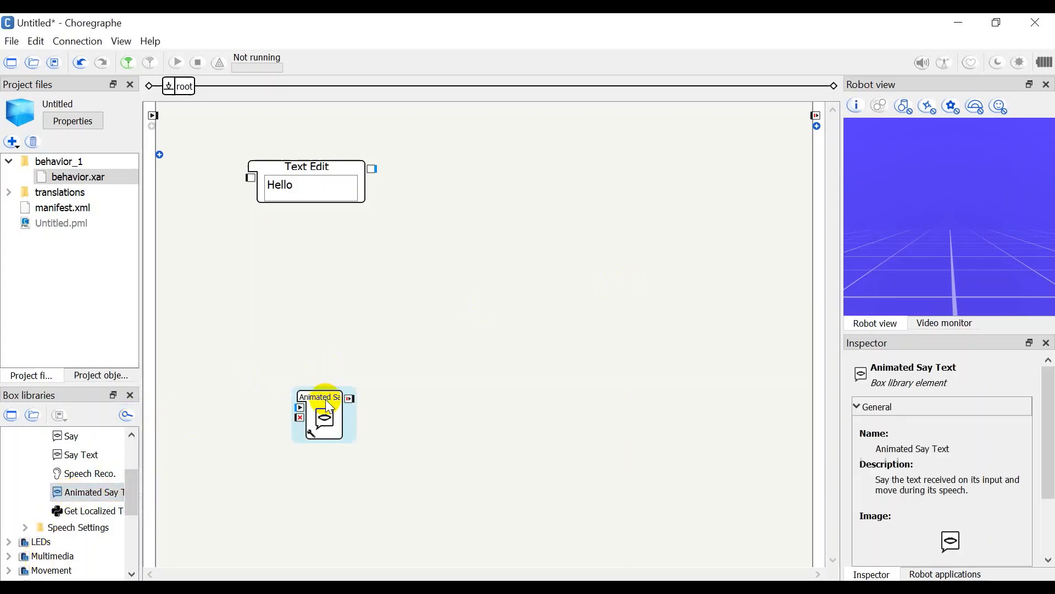
drag(324, 414, 395, 287)
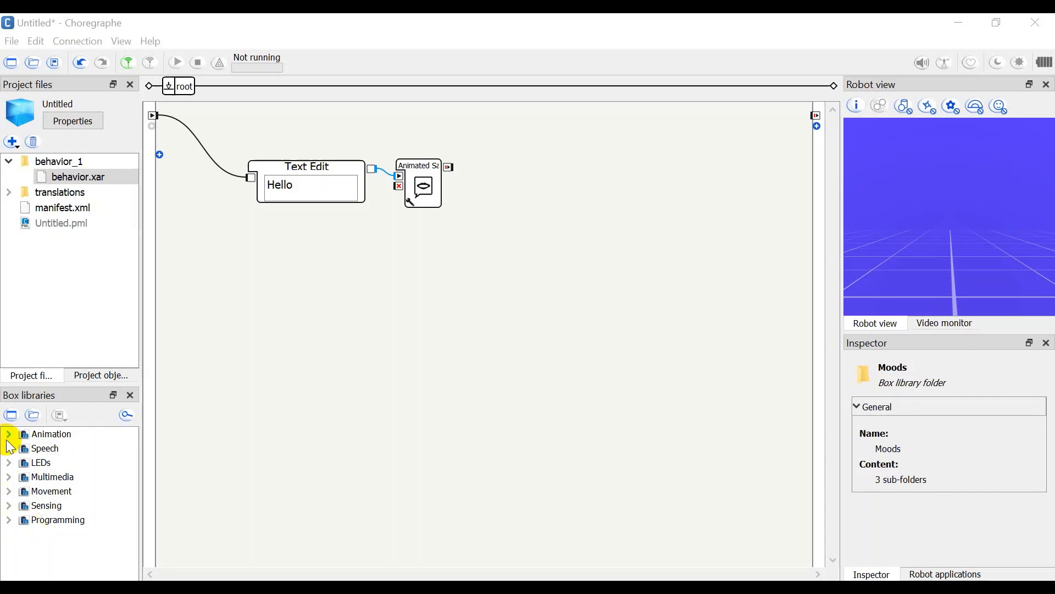
click(9, 434)
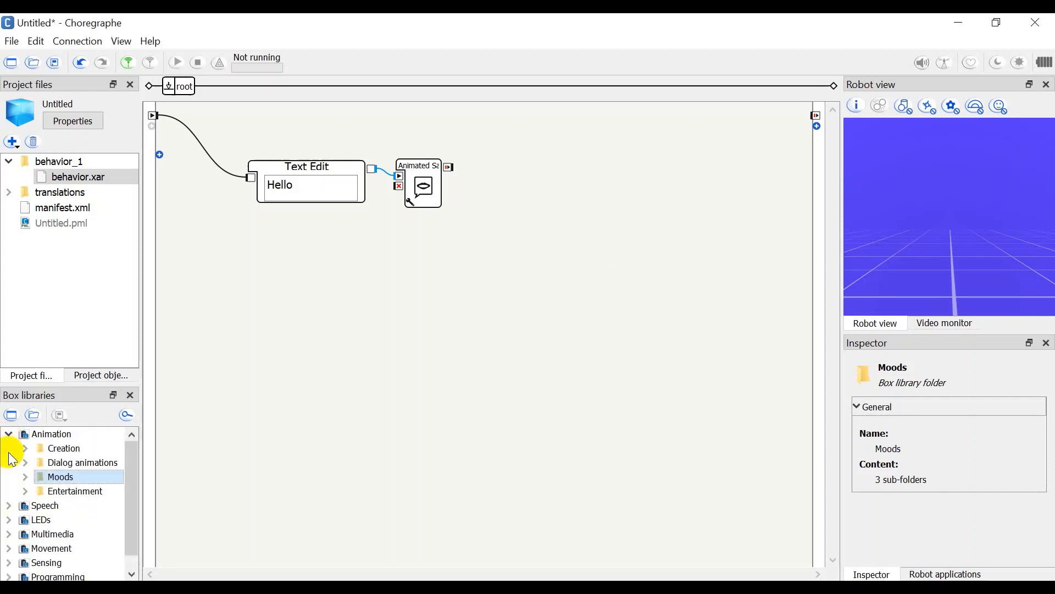
click(64, 448)
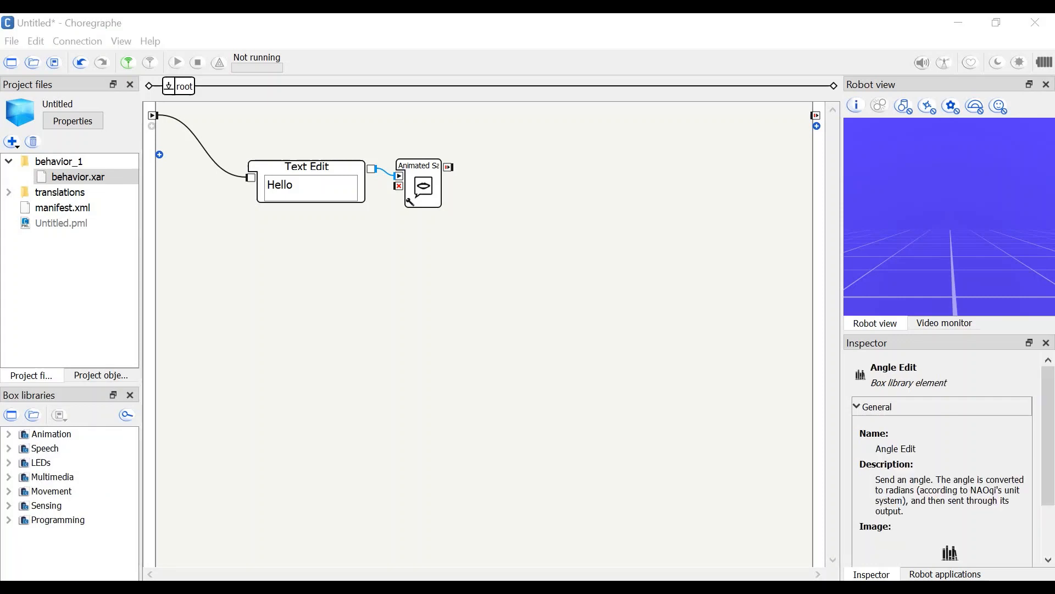
Browse Speech > Creation, then expand Movement to reveal Motors, Navigation, Oriented, Posture and Safety
click(9, 449)
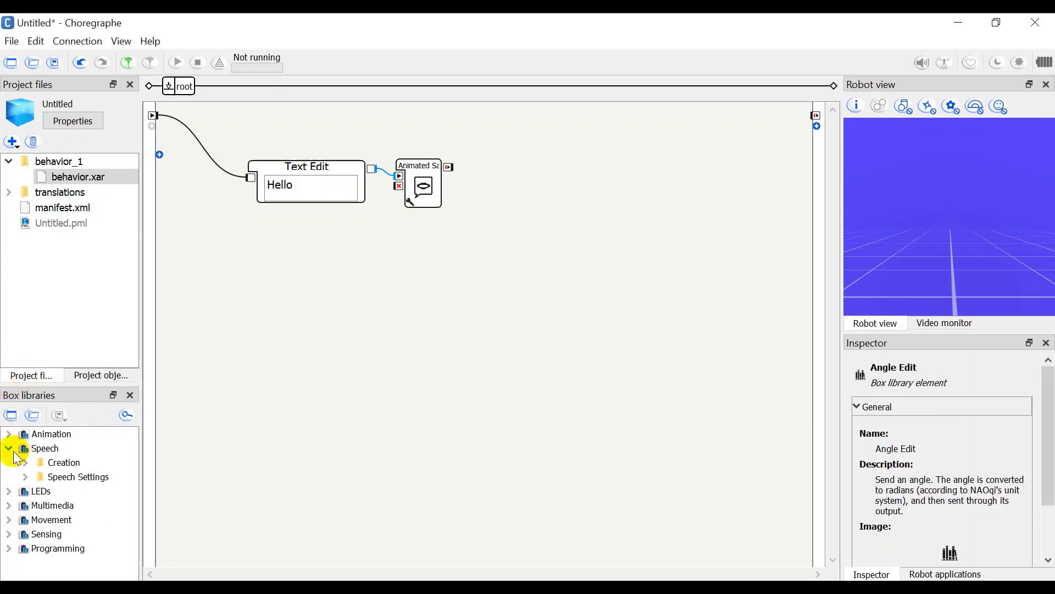
click(24, 462)
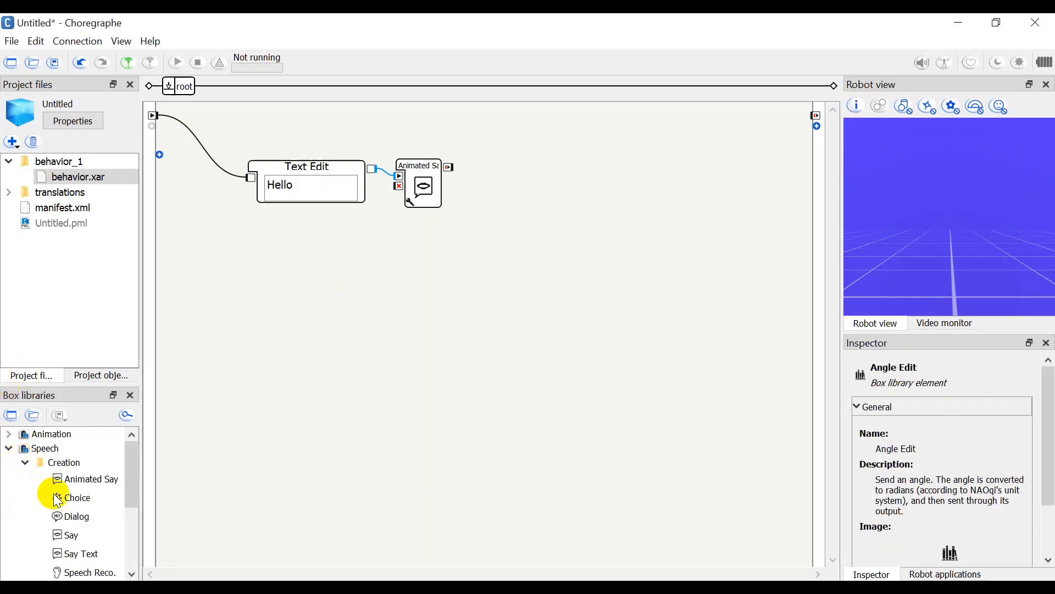
scroll(down, 3)
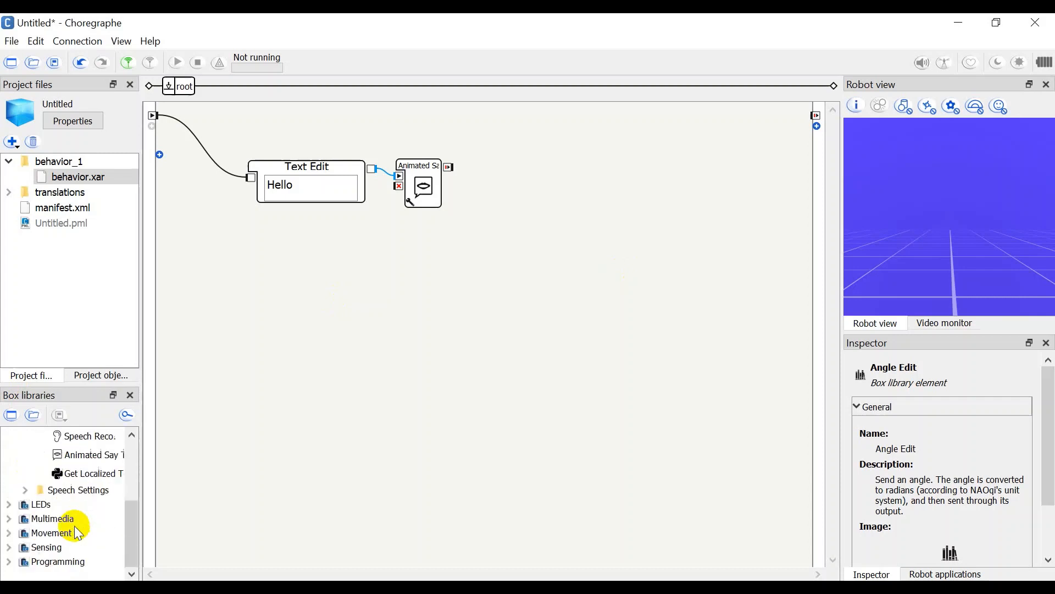
mouse_move(81, 469)
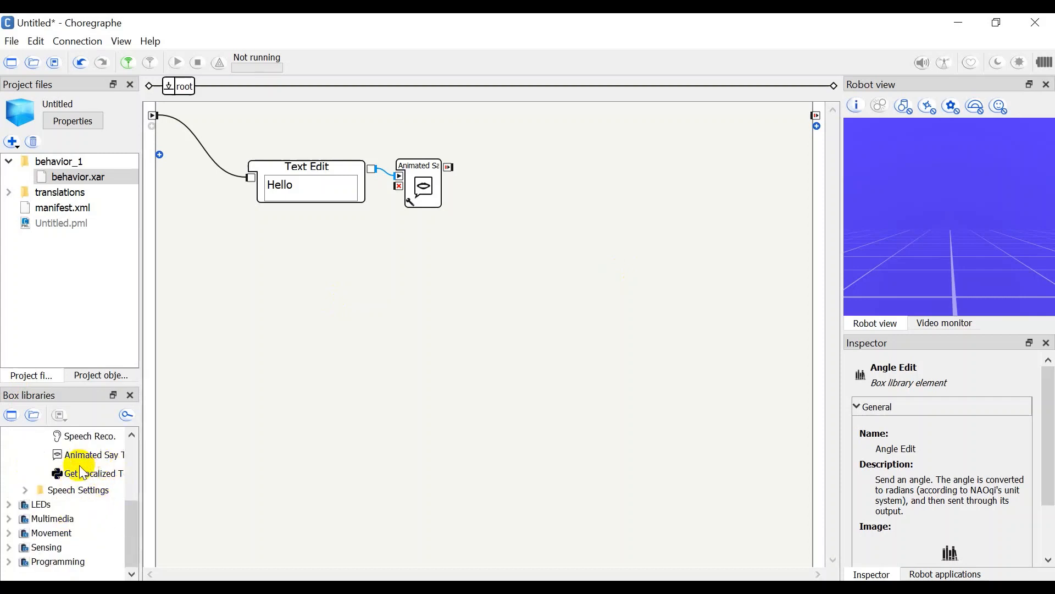
click(8, 491)
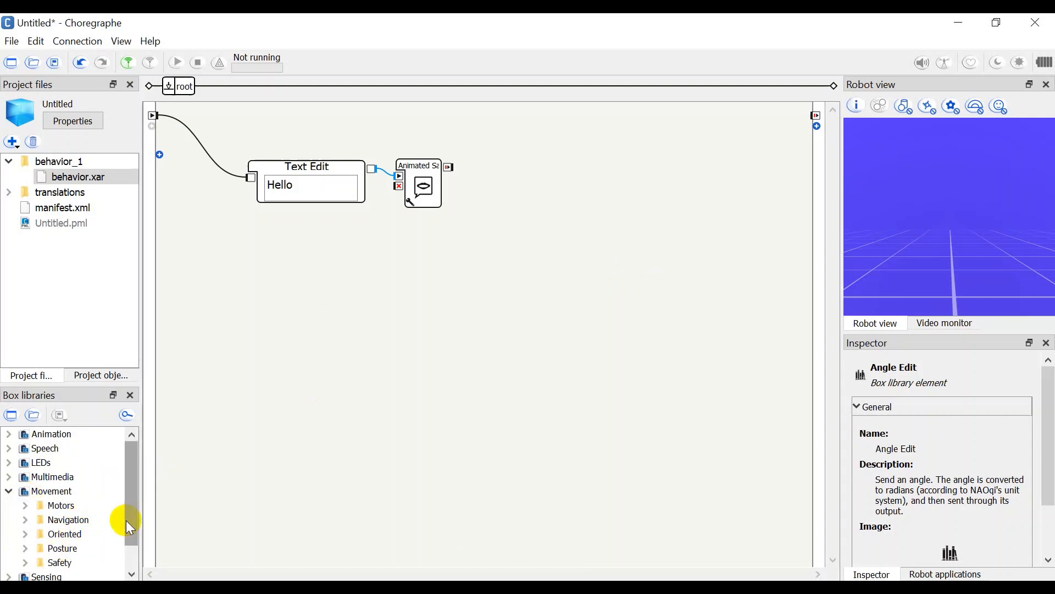
mouse_move(569, 518)
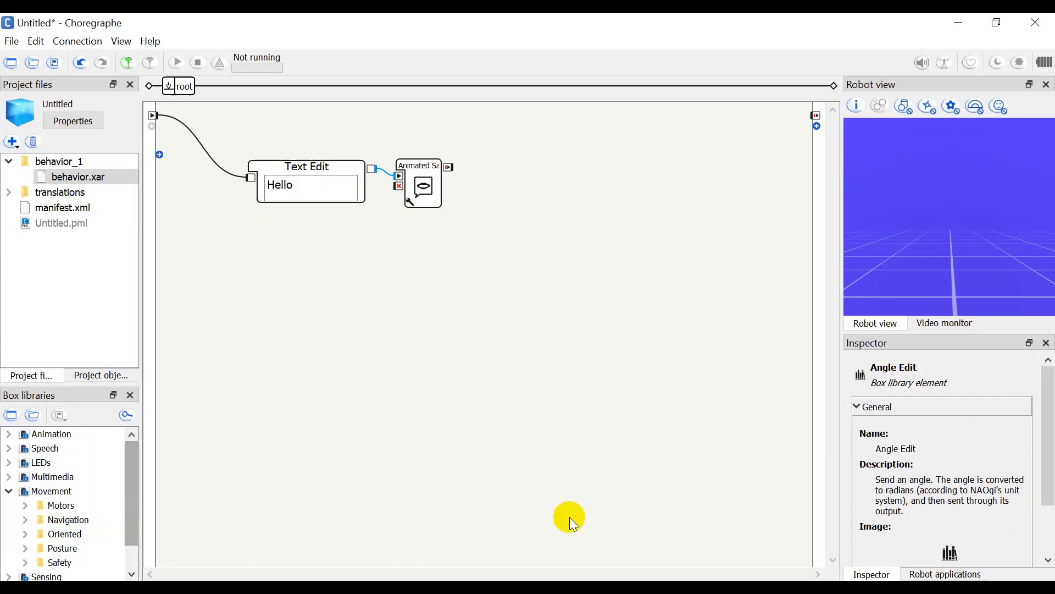
Expand Programming > Data Edition to list Angle Edit, Number Edit and Text Edit
click(16, 521)
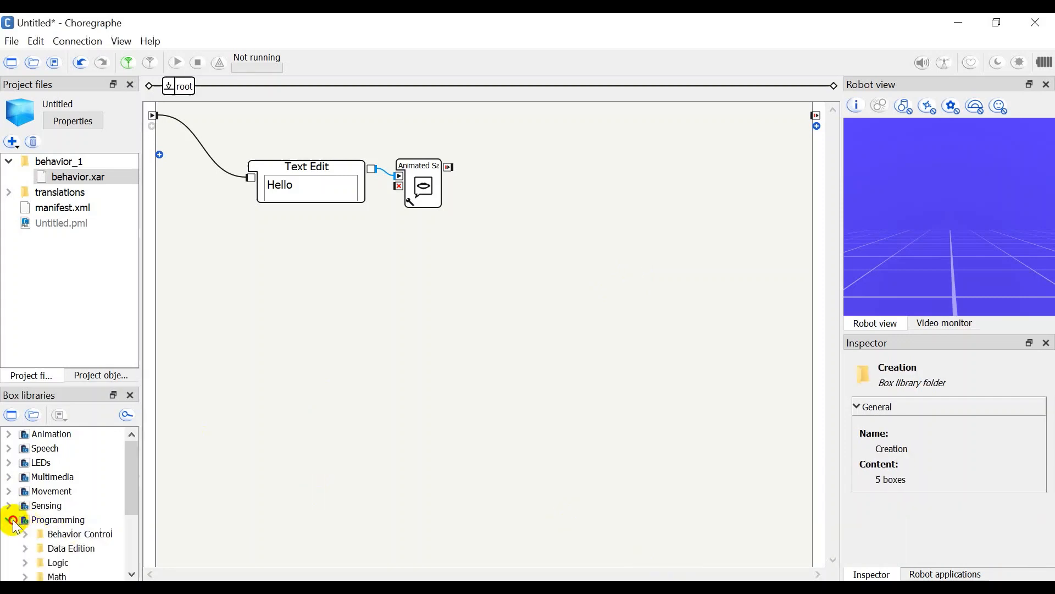
click(21, 547)
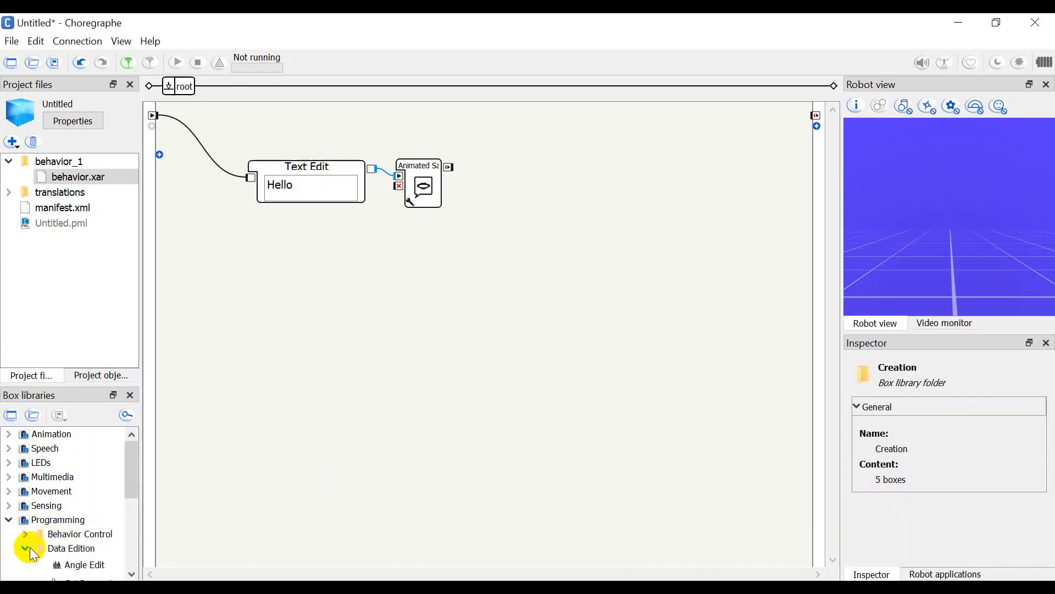
scroll(down, 3)
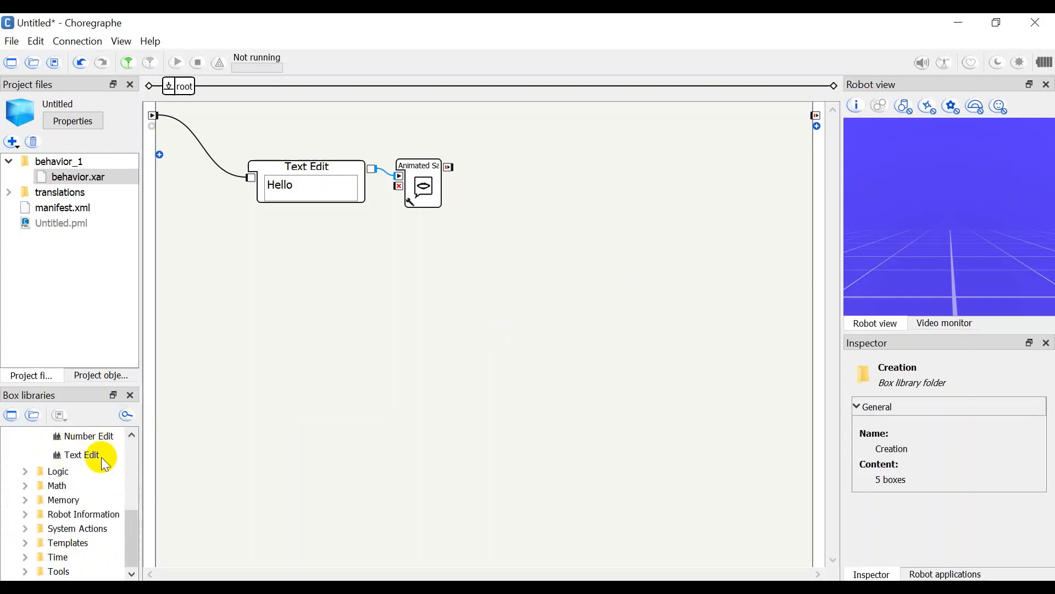